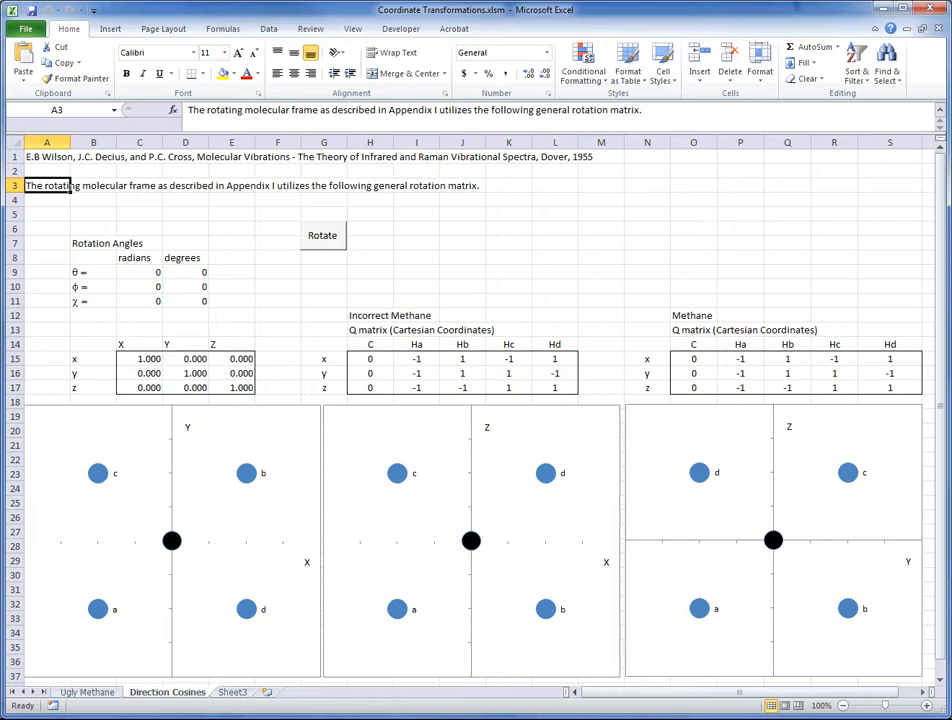
# Step: Inspect the rotation-matrix entry formulas and the Ha x value of the methane matrix
pyautogui.click(140, 358)
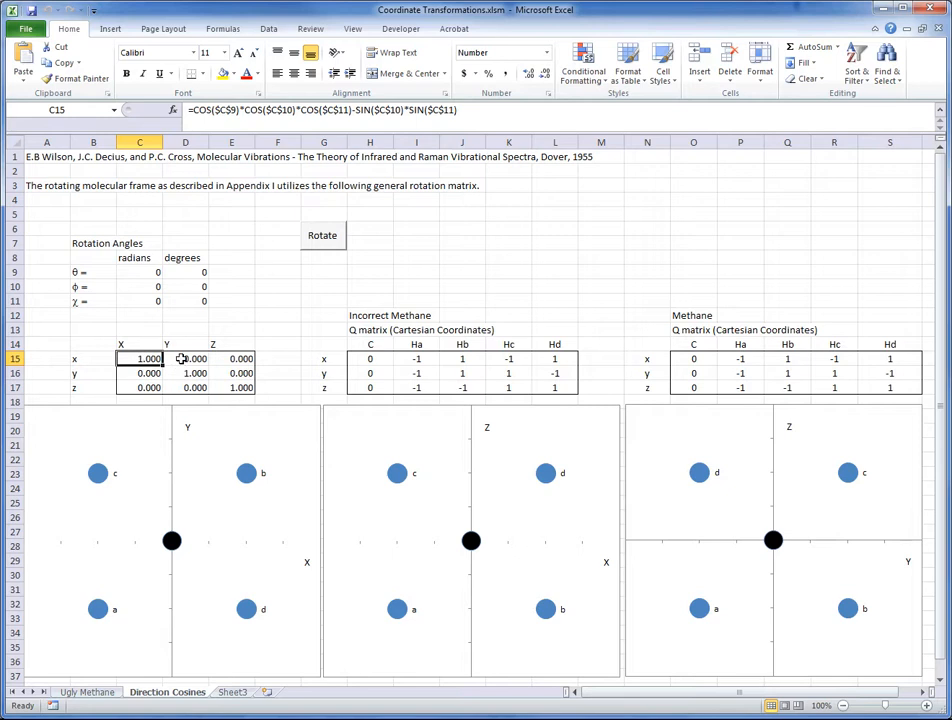
pyautogui.click(184, 358)
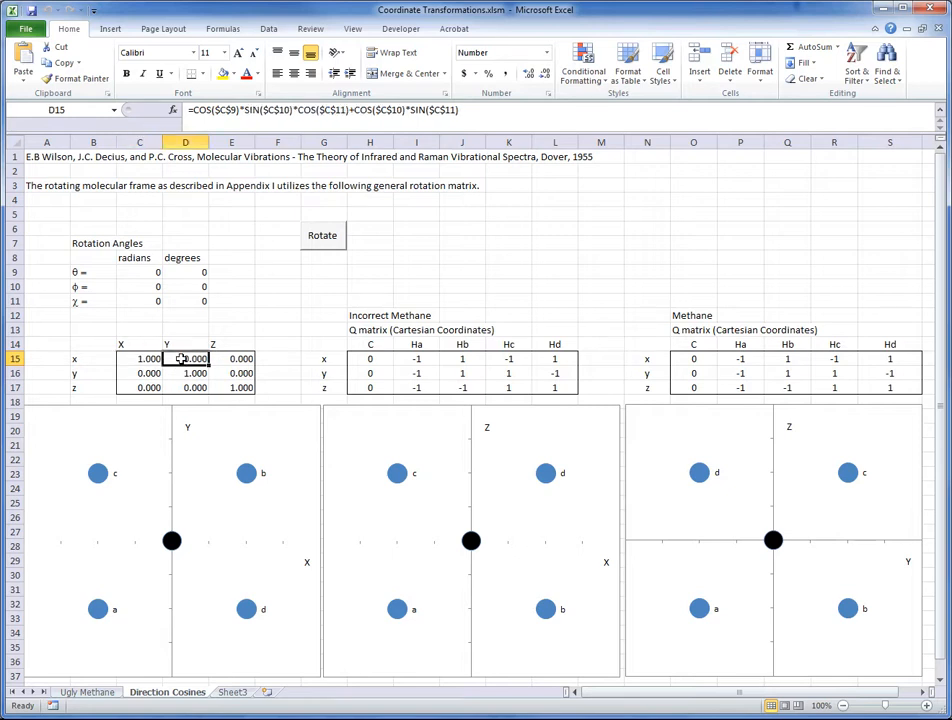
pyautogui.click(232, 358)
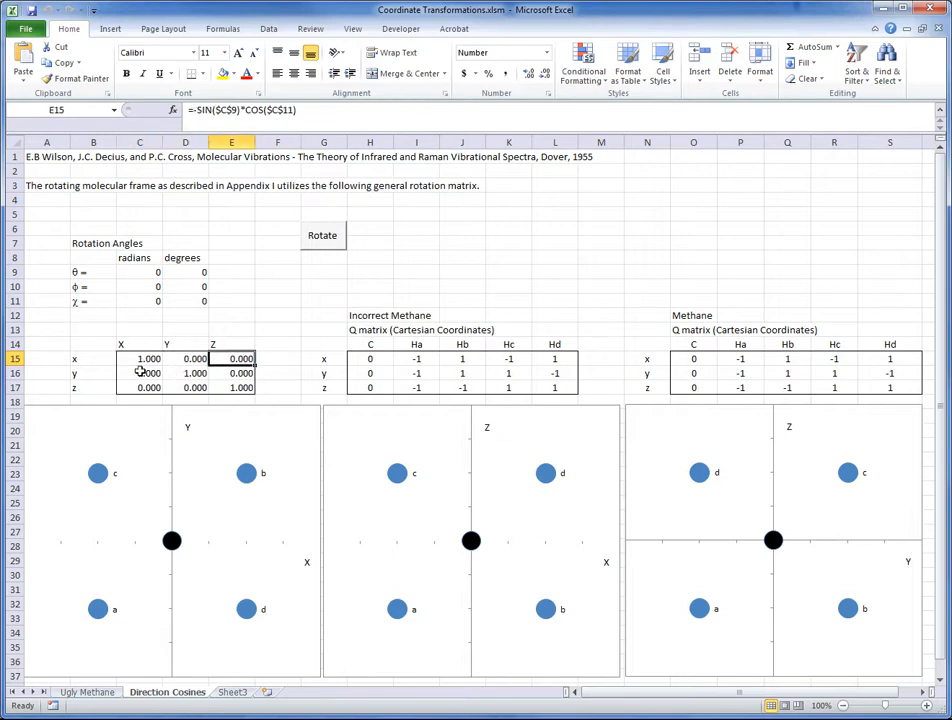
pyautogui.click(184, 374)
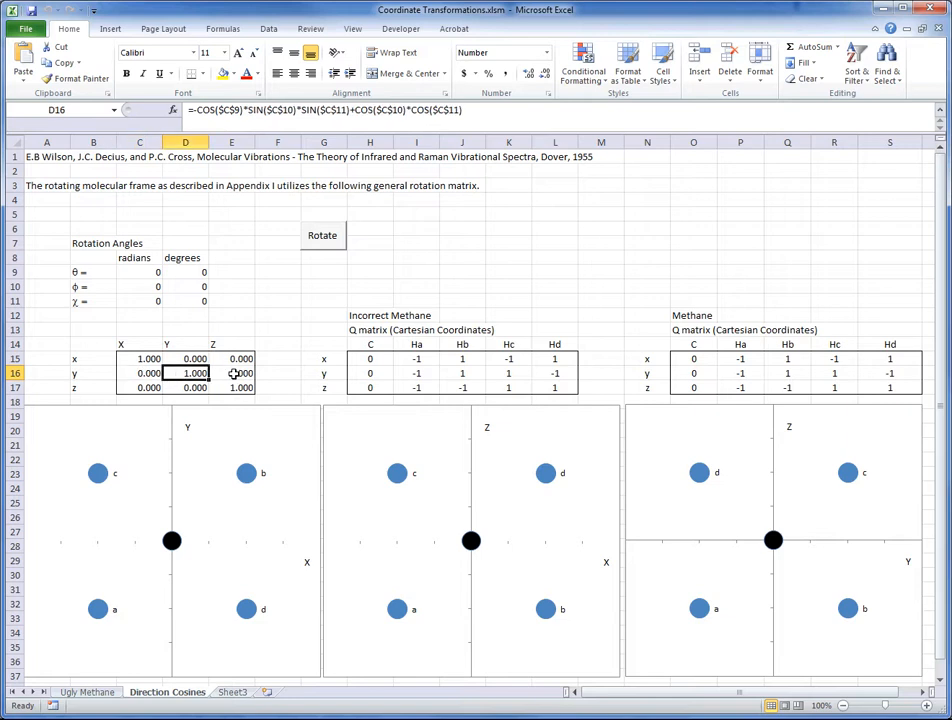
pyautogui.click(140, 388)
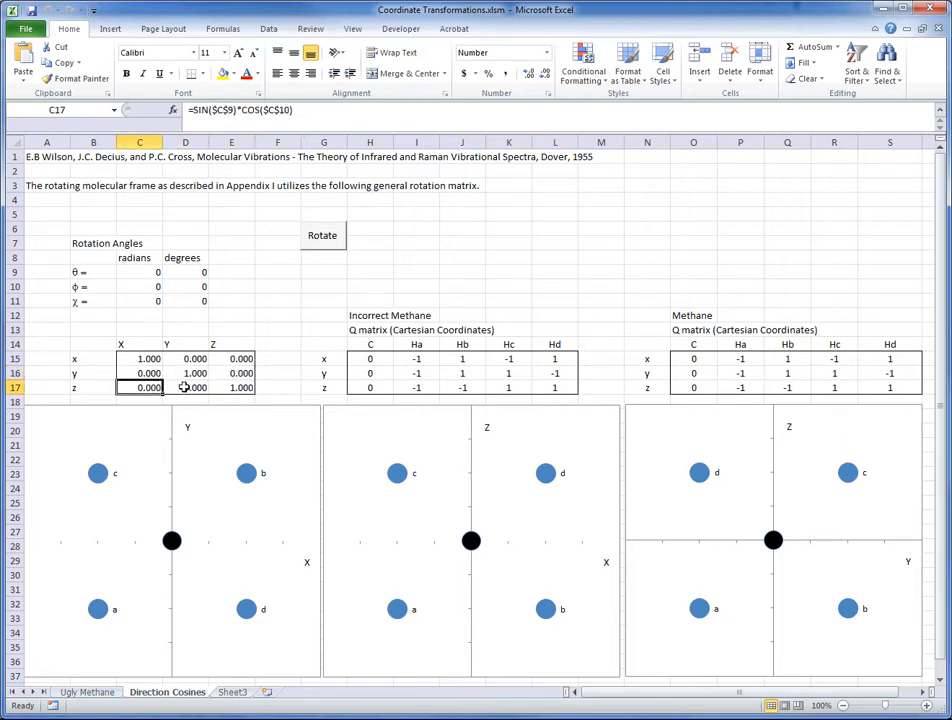
pyautogui.click(232, 388)
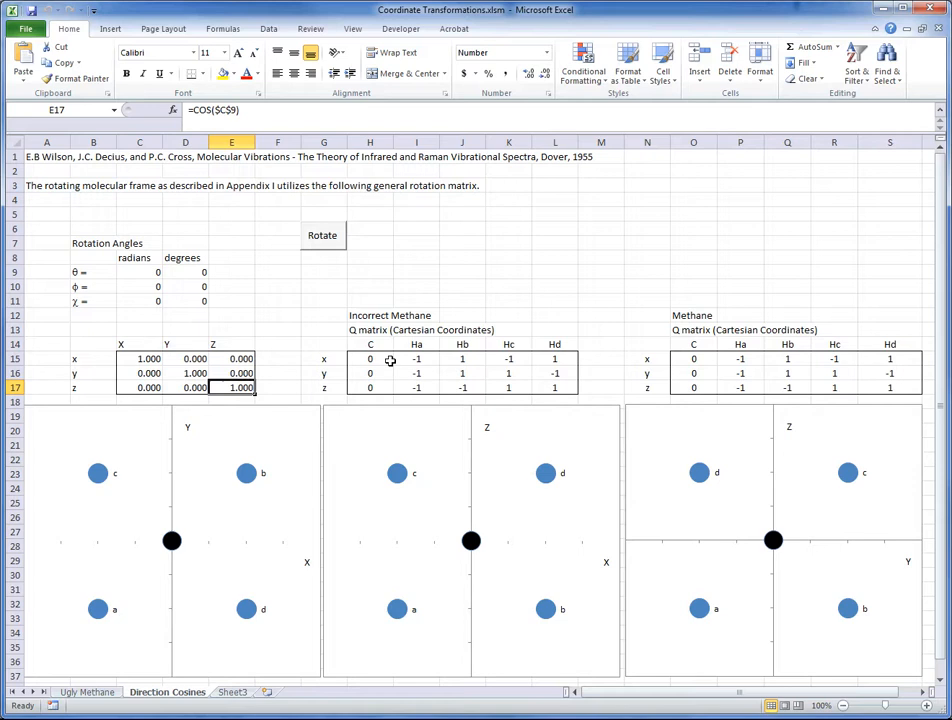
pyautogui.click(368, 358)
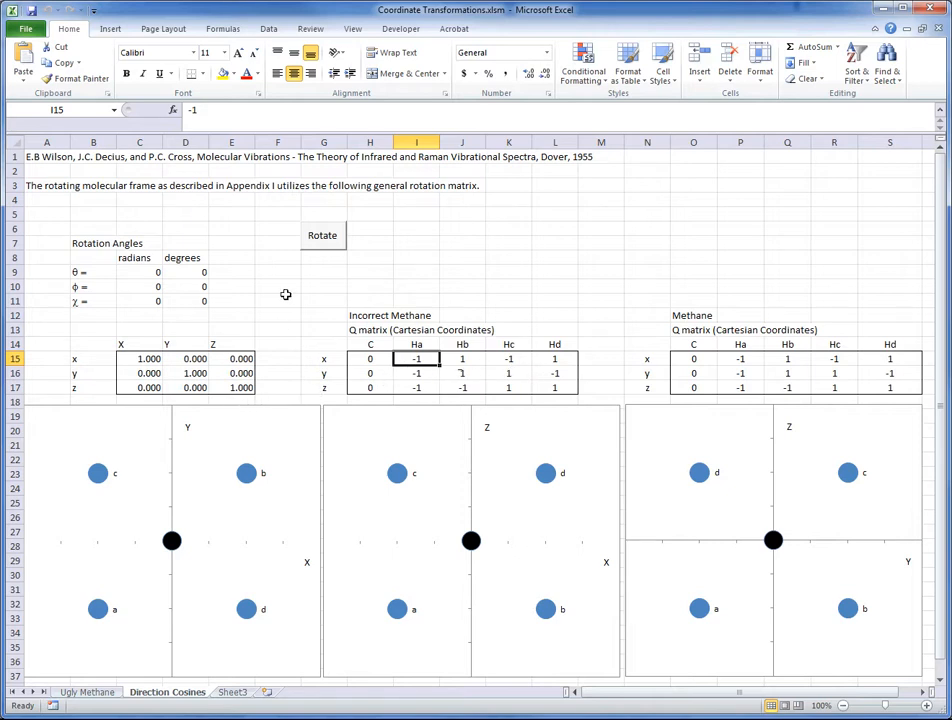
# Step: Select the chi degrees cell and run the Rotate sweep until chi reads 360°
pyautogui.click(184, 300)
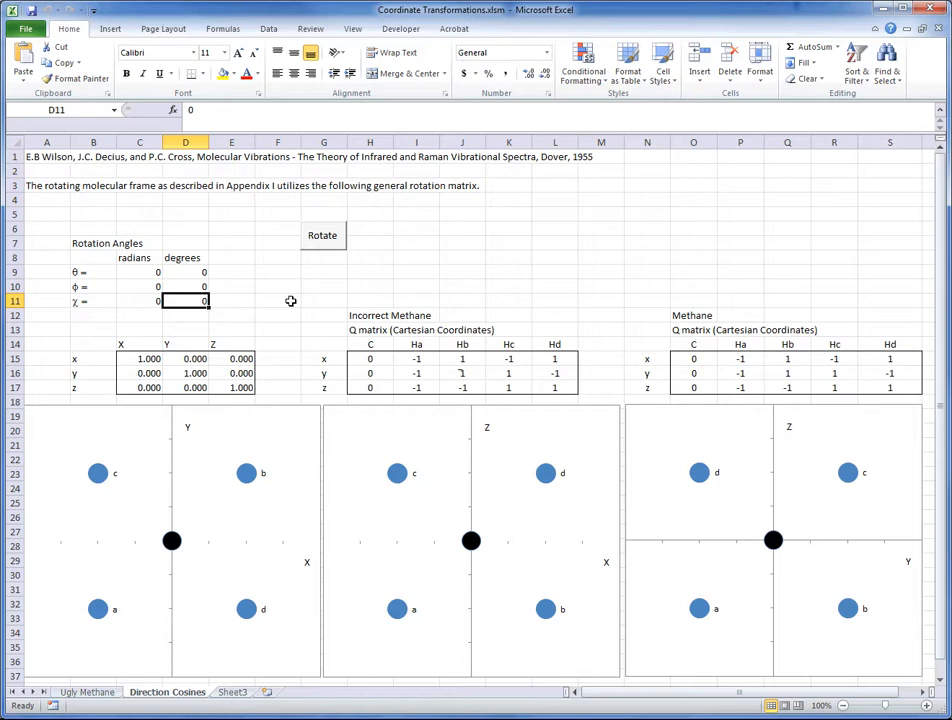
pyautogui.moveTo(332, 252)
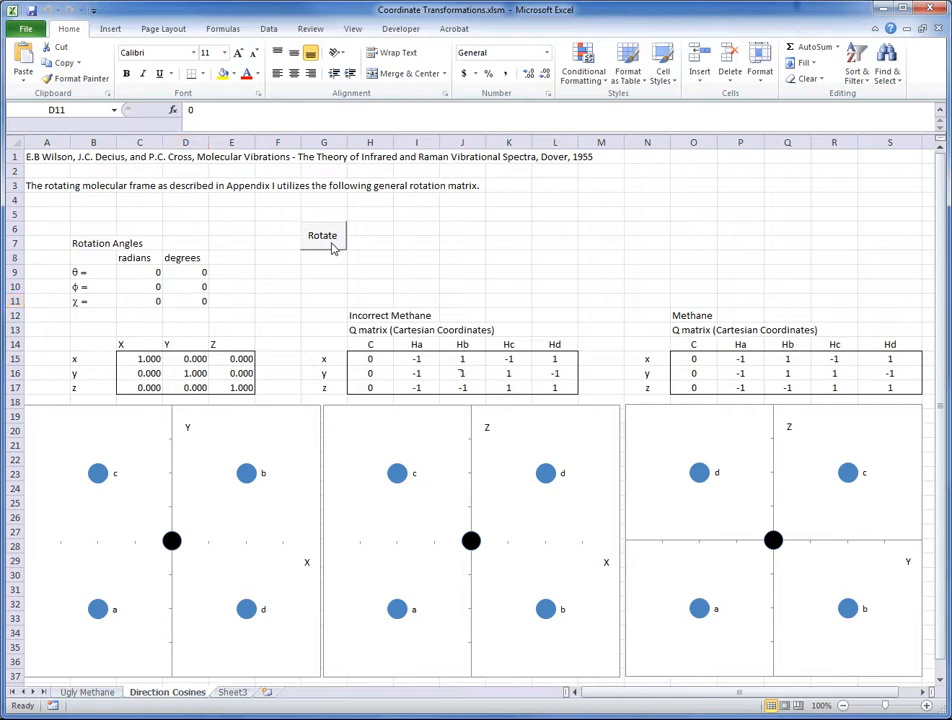
pyautogui.click(322, 236)
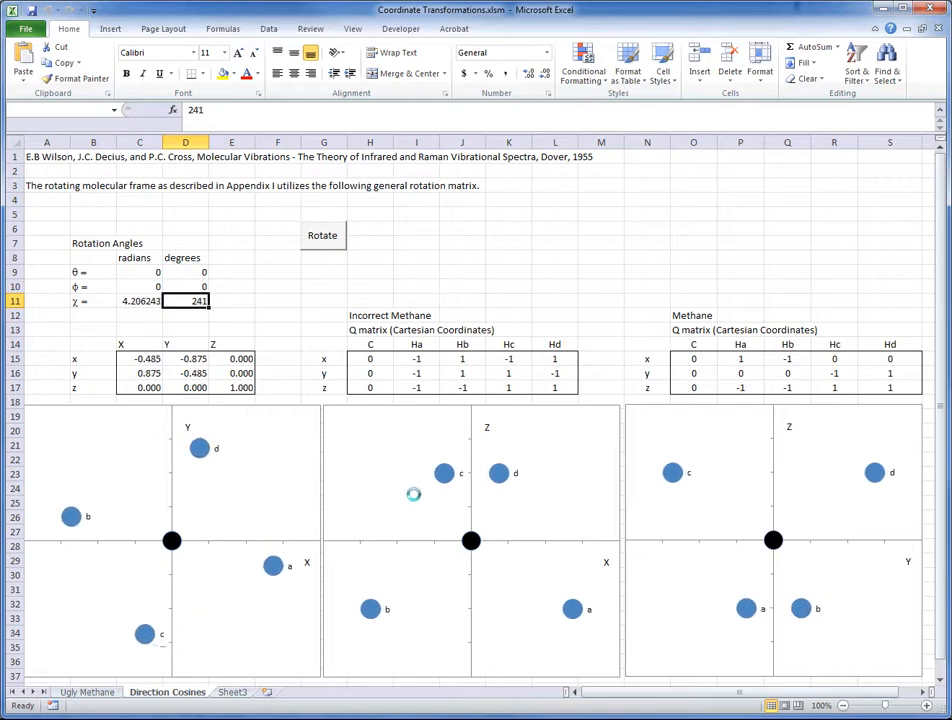
pyautogui.click(322, 236)
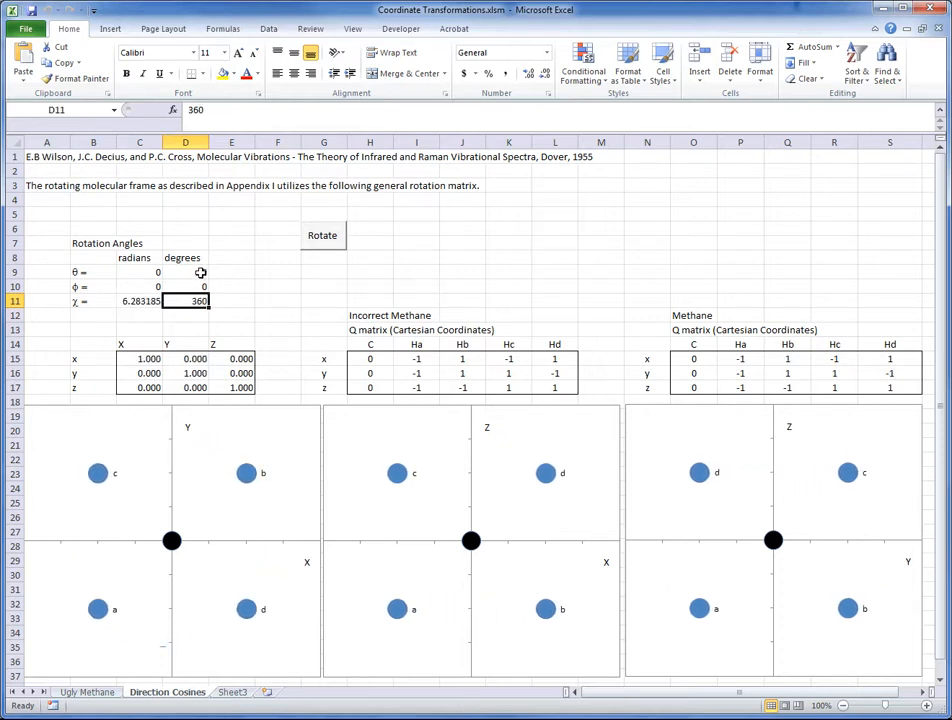
pyautogui.moveTo(200, 288)
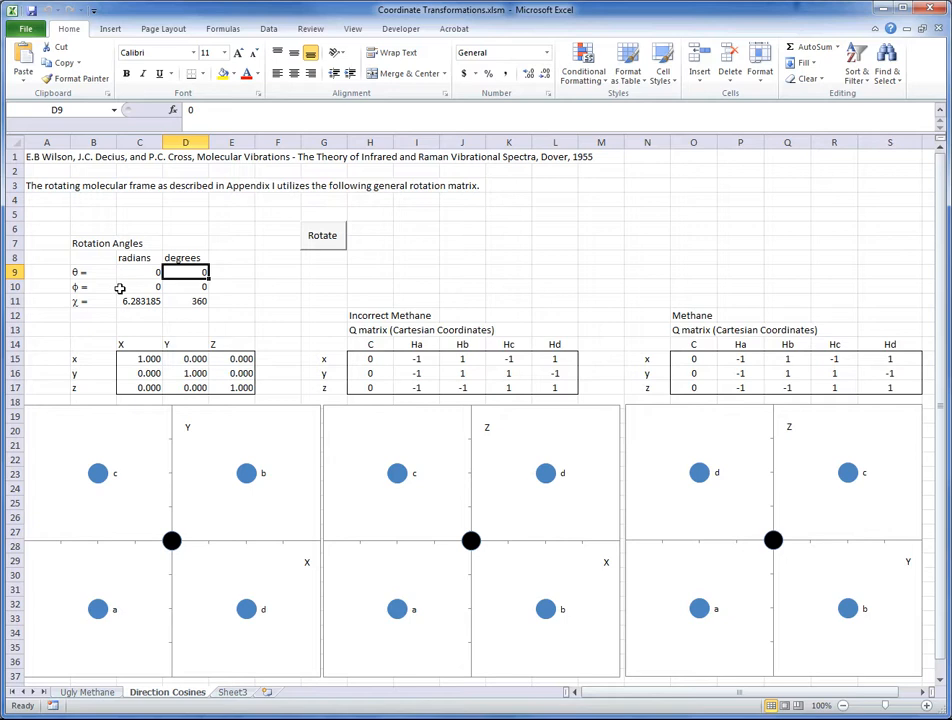
pyautogui.moveTo(260, 288)
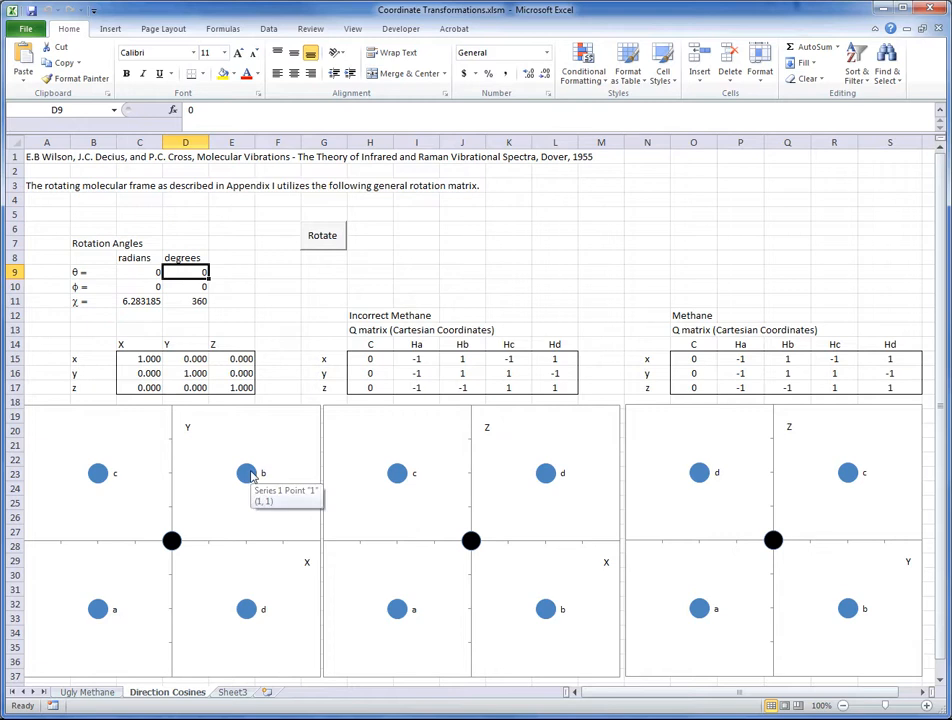
pyautogui.moveTo(224, 292)
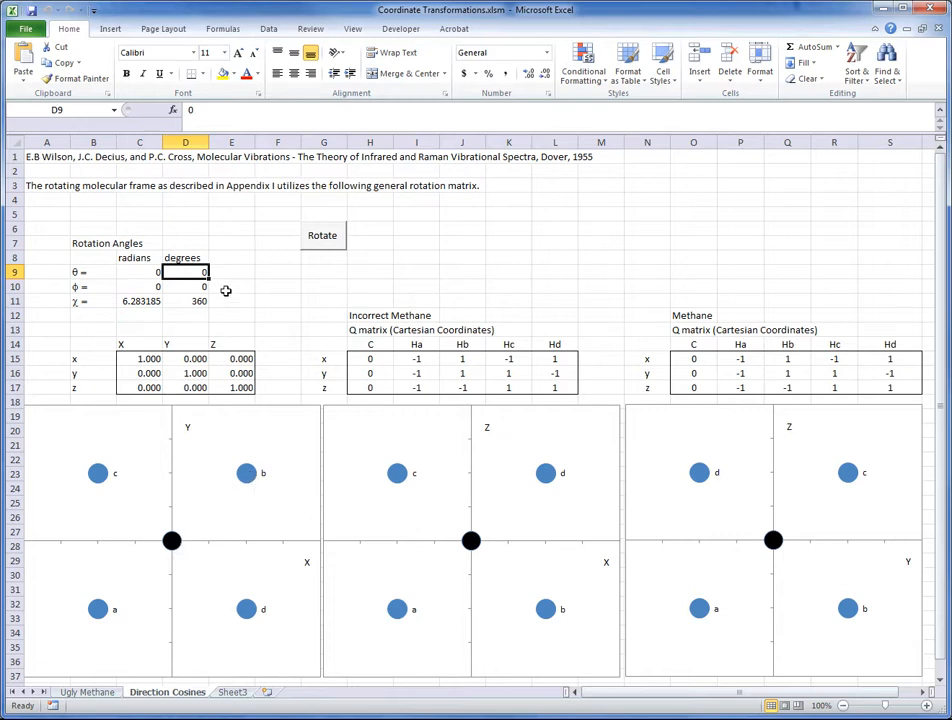
pyautogui.moveTo(290, 272)
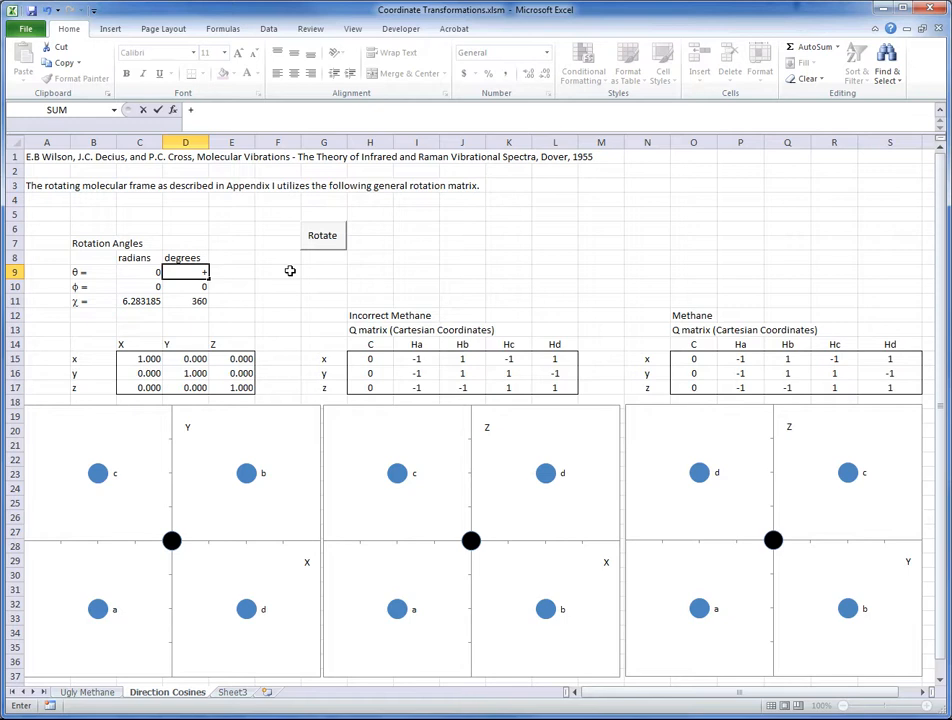
# Step: Set theta to 54.75° and phi to 45°, updating the matrix and methane projections
pyautogui.write('+109.5/')
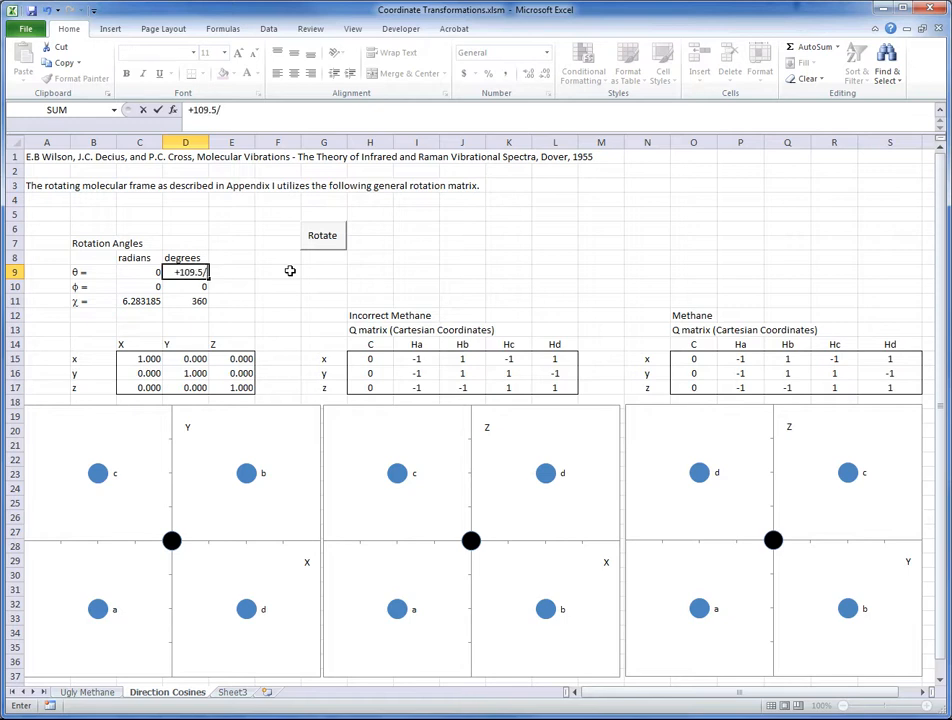
pyautogui.press('Return')
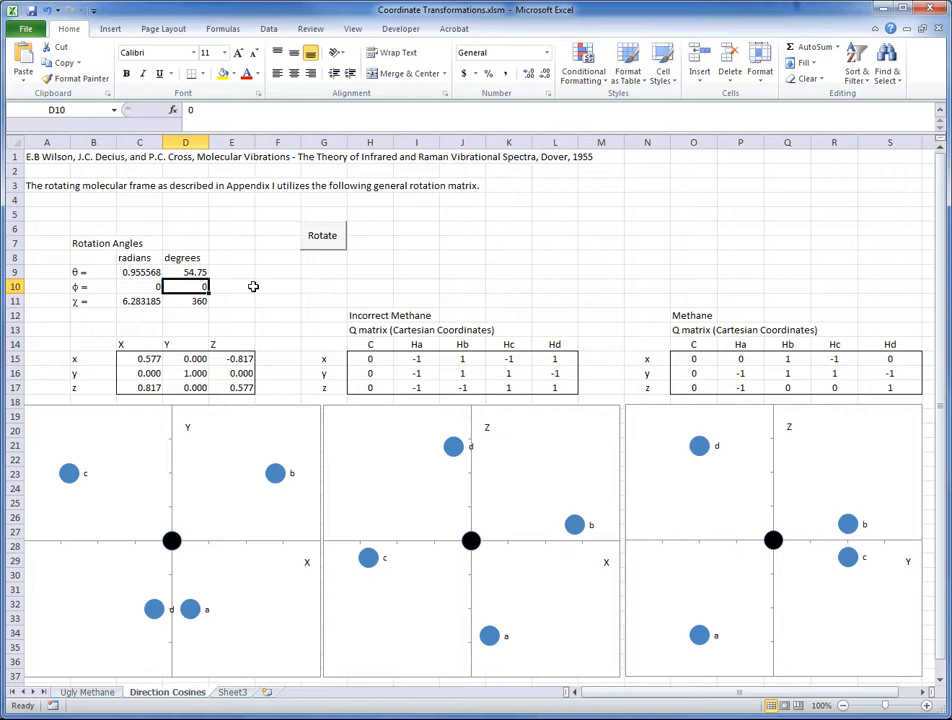
pyautogui.write('45')
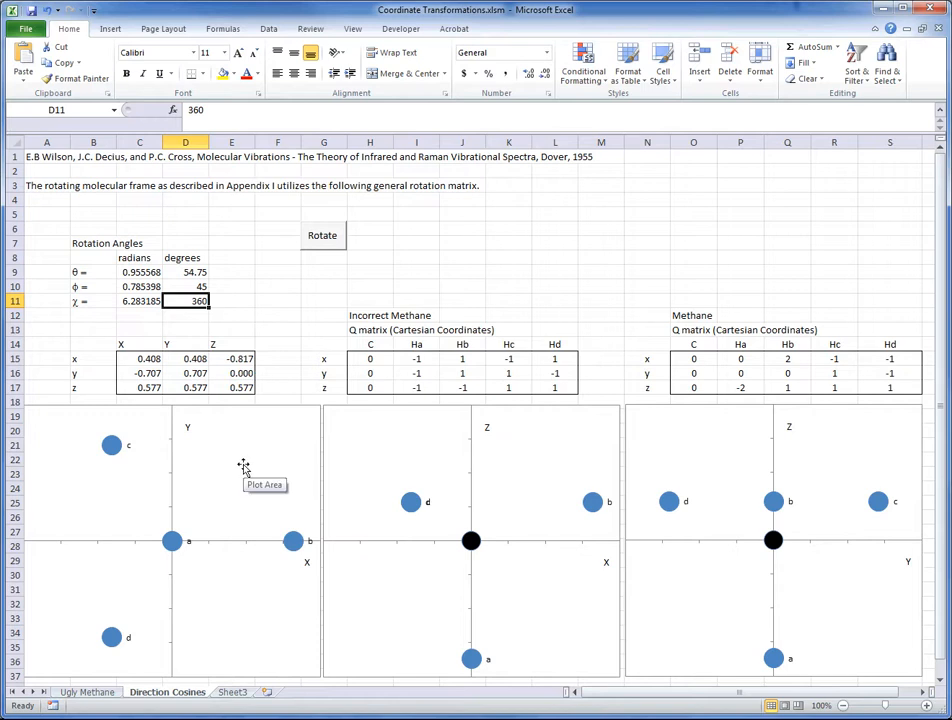
pyautogui.moveTo(248, 464)
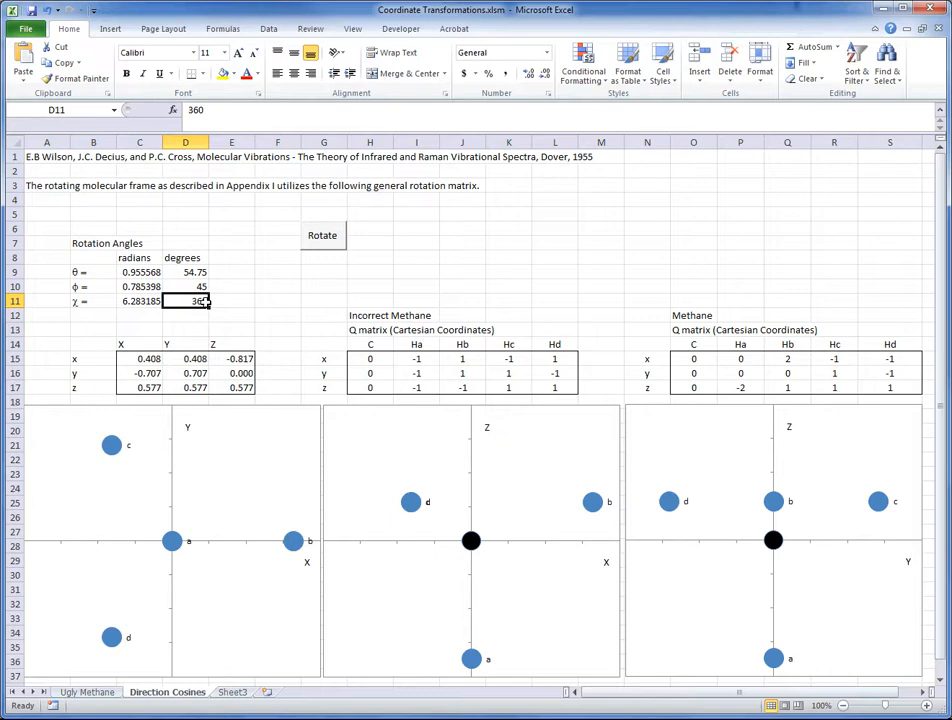
pyautogui.write('0')
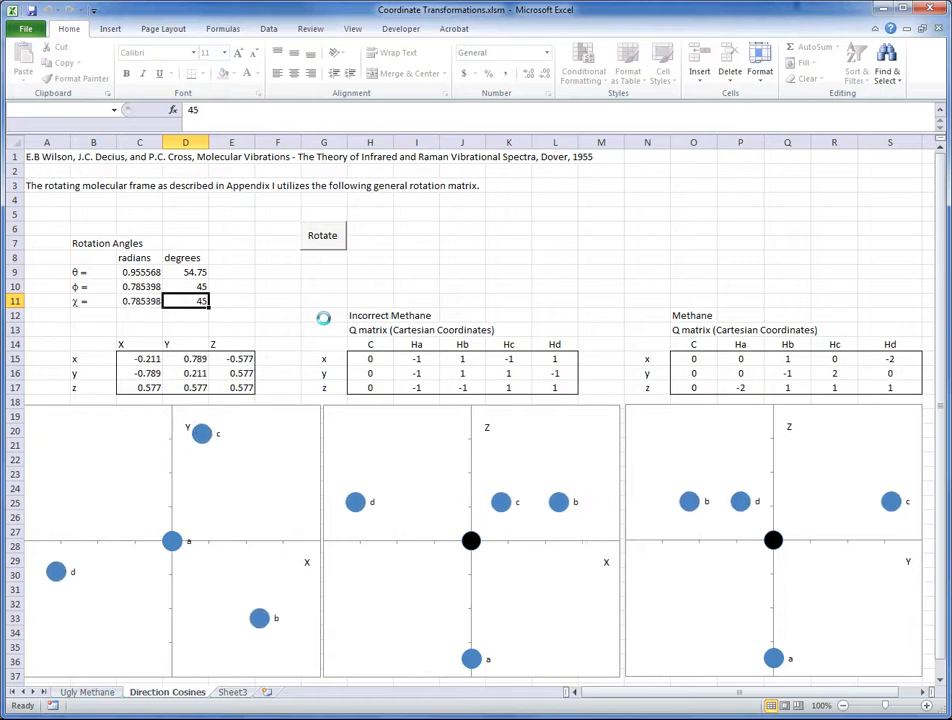
pyautogui.write('87')
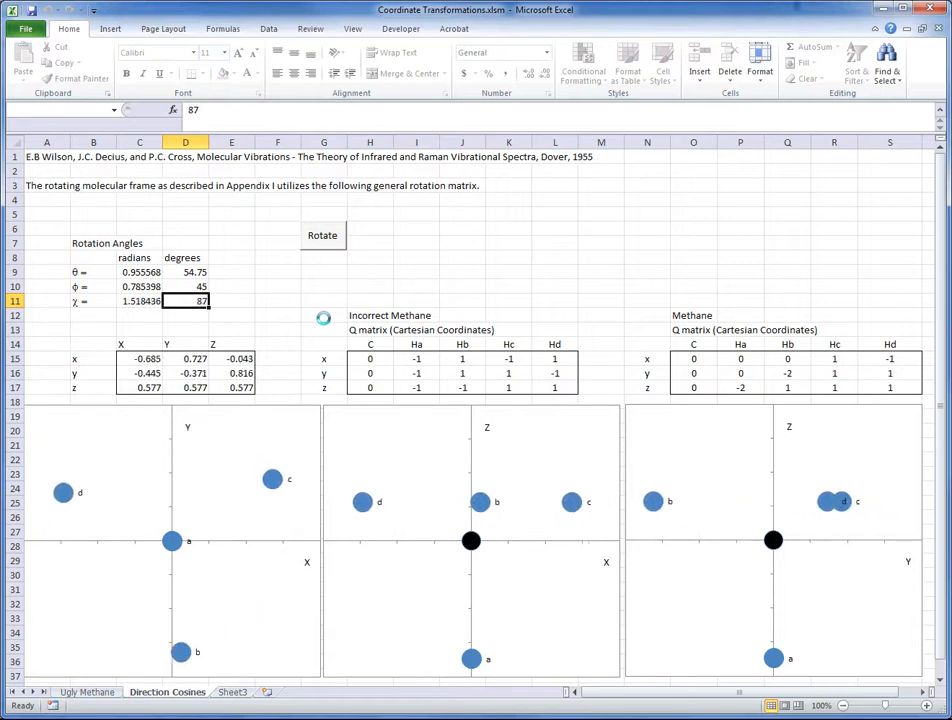
pyautogui.write('130')
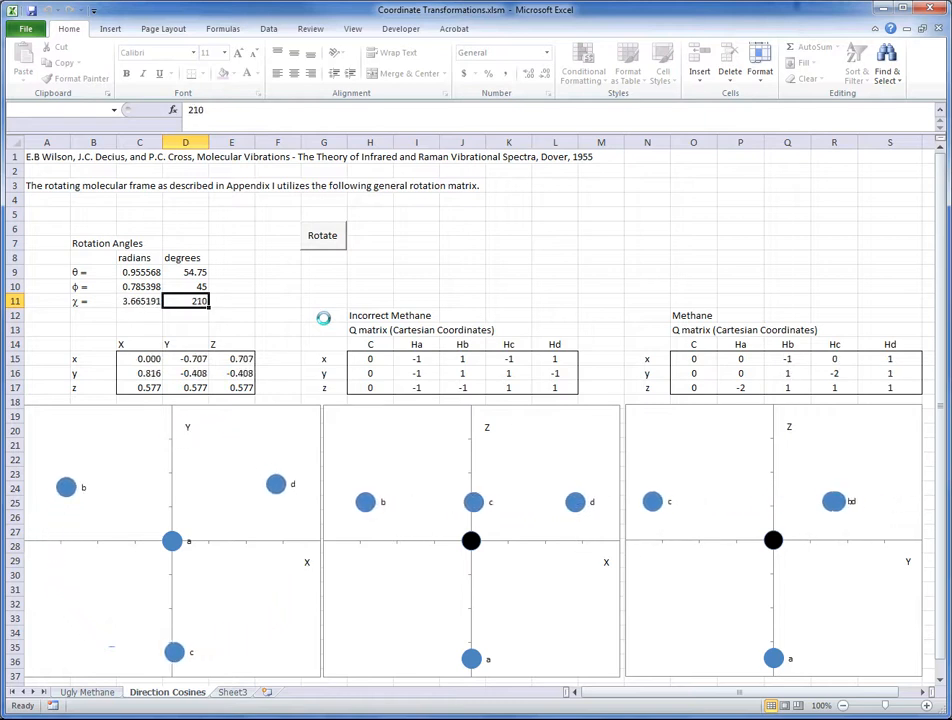
pyautogui.write('253')
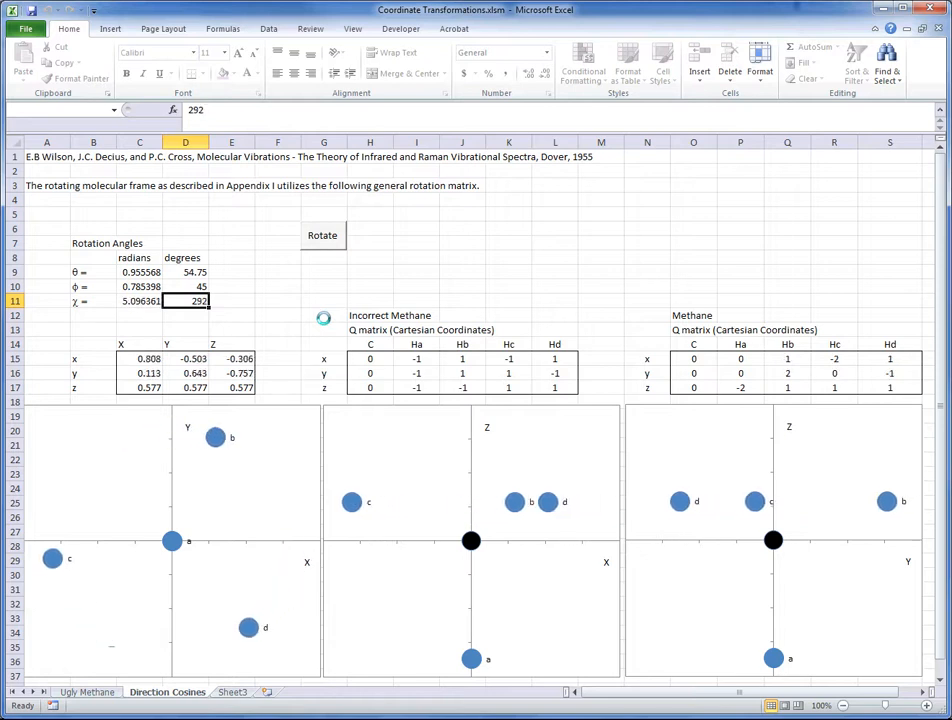
pyautogui.write('338')
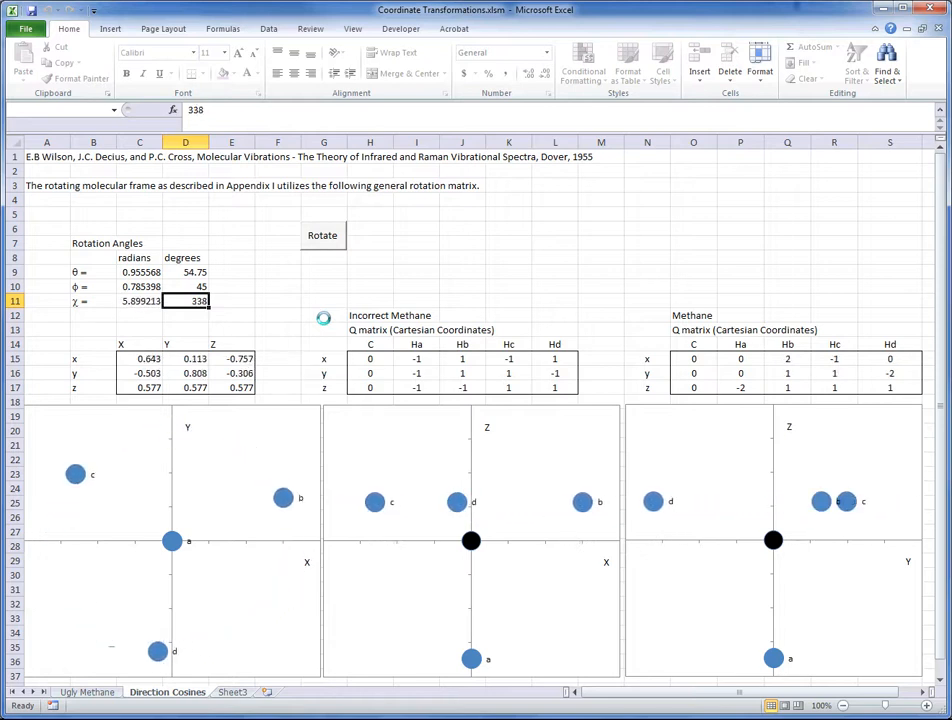
pyautogui.write('360')
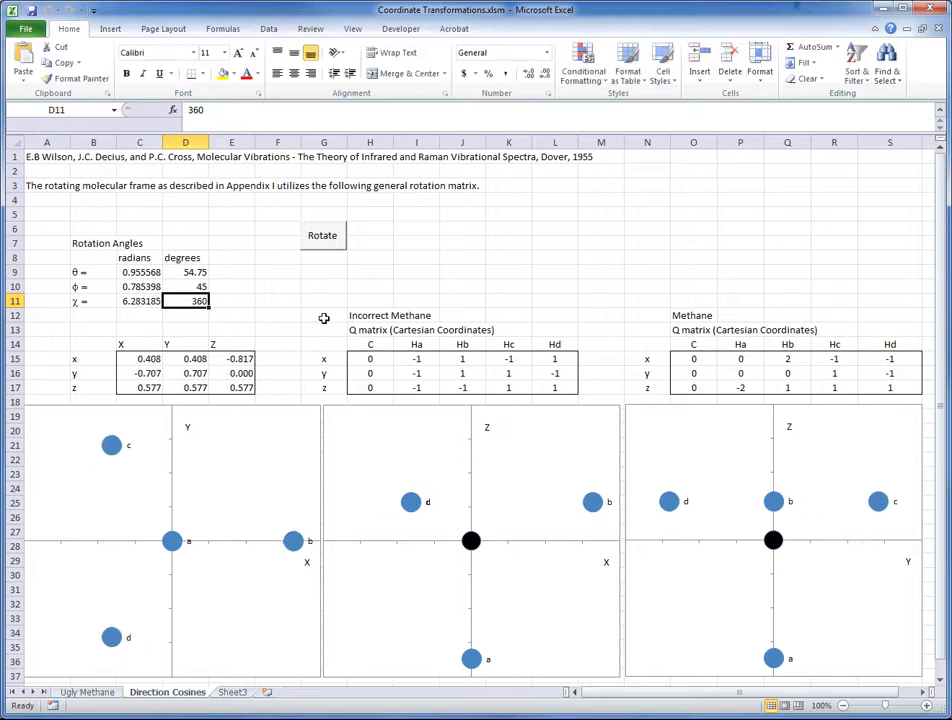